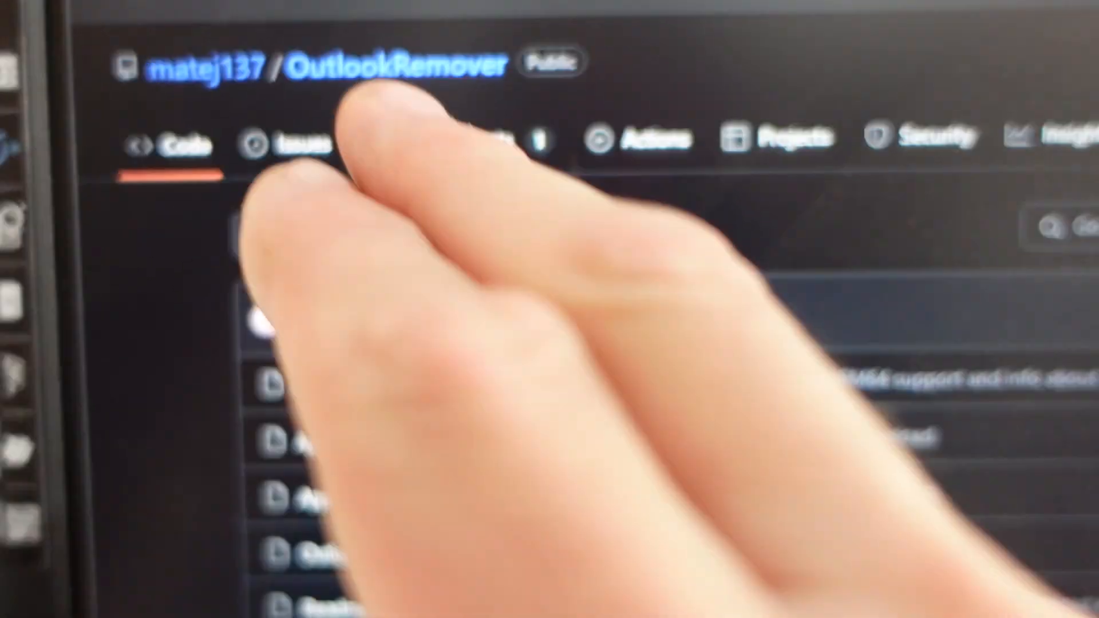
Step: Scroll the OutlookRemover repository to the README's 'How to use it' steps
scroll("down", 3)
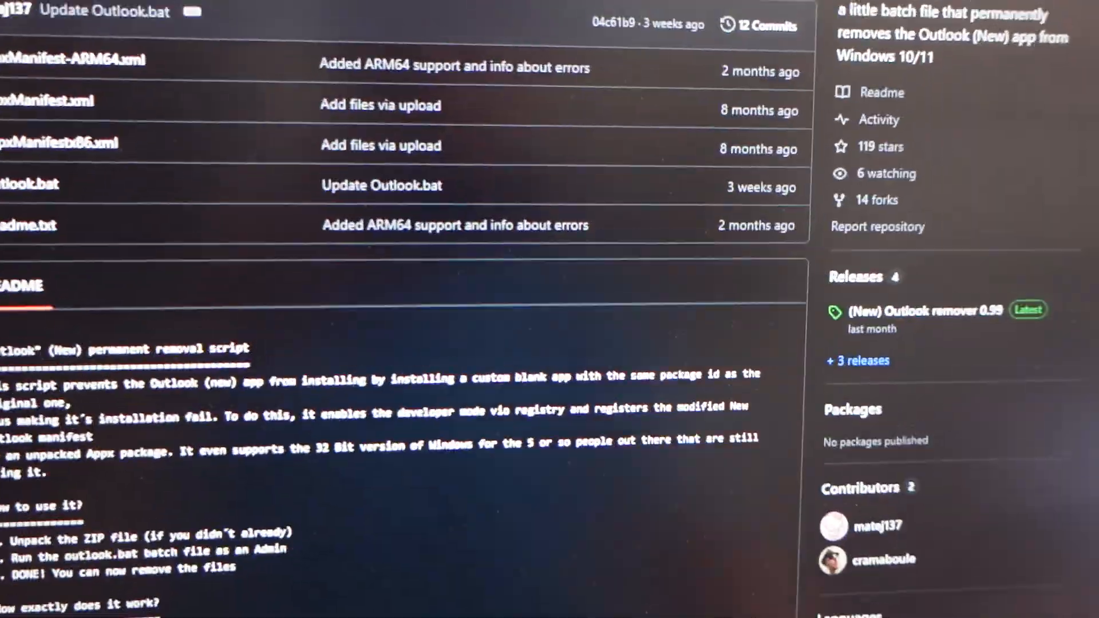
left_click(815, 93)
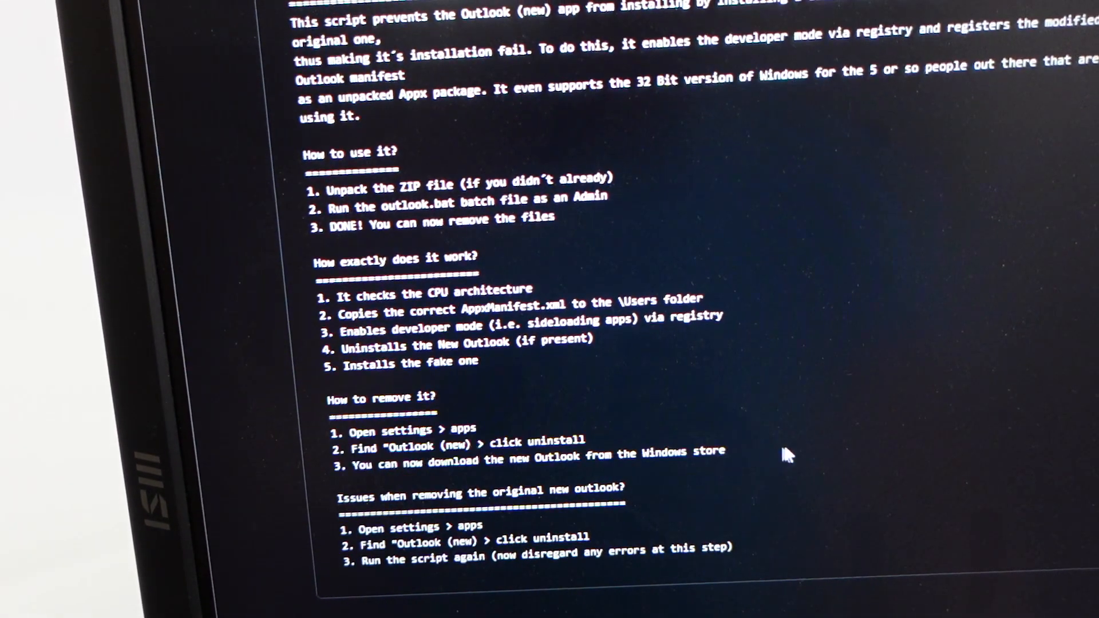
Step: Run outlook.bat from the OutlookRemover folder with administrator rights
left_click_drag(330, 432, 575, 449)
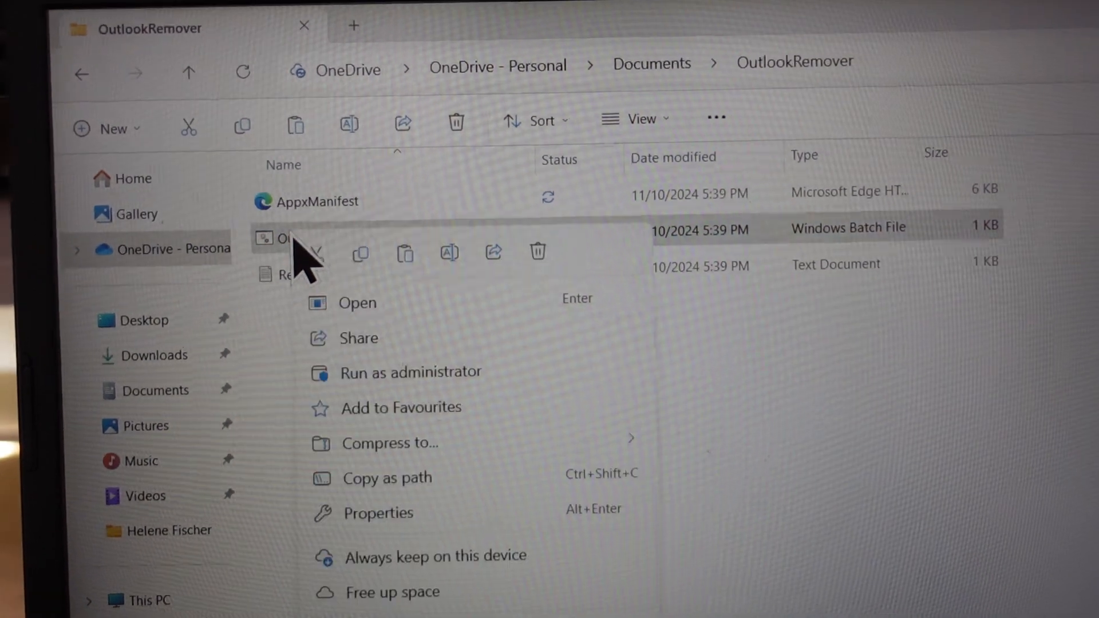
left_click(410, 372)
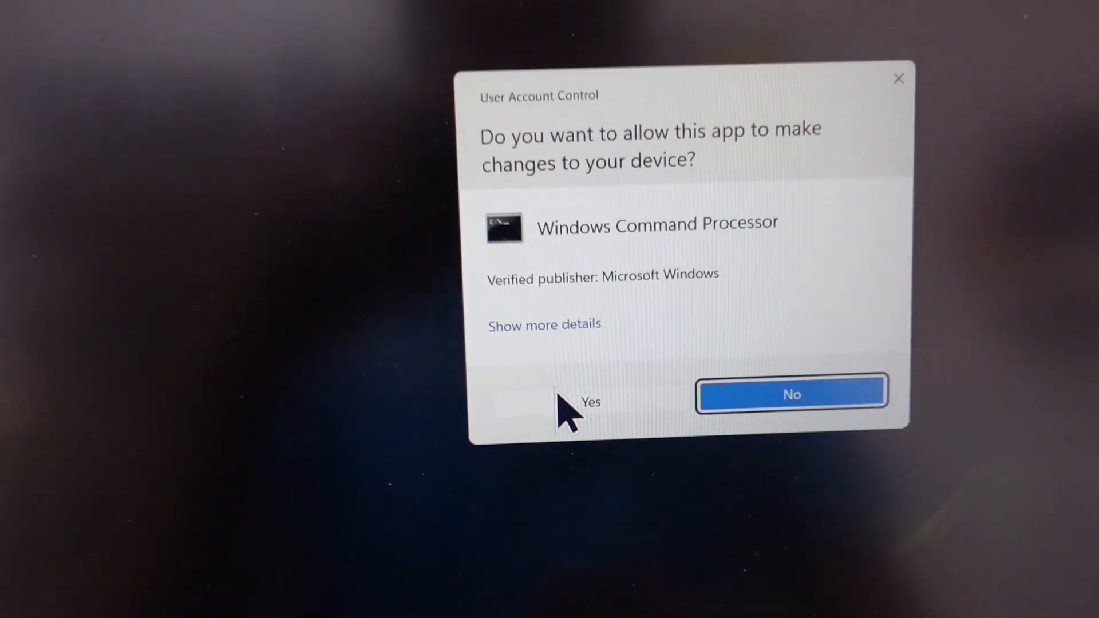
Step: Answer Yes on the User Account Control prompt for Windows Command Processor
left_click(591, 404)
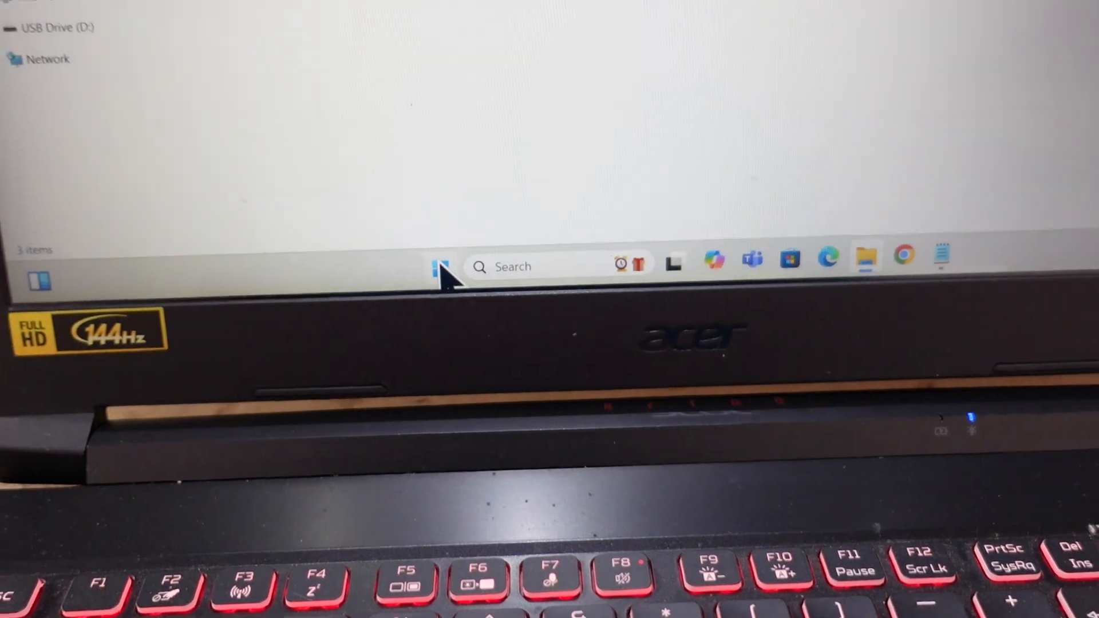
Step: Restart the PC from the Start menu's Power button
left_click(442, 268)
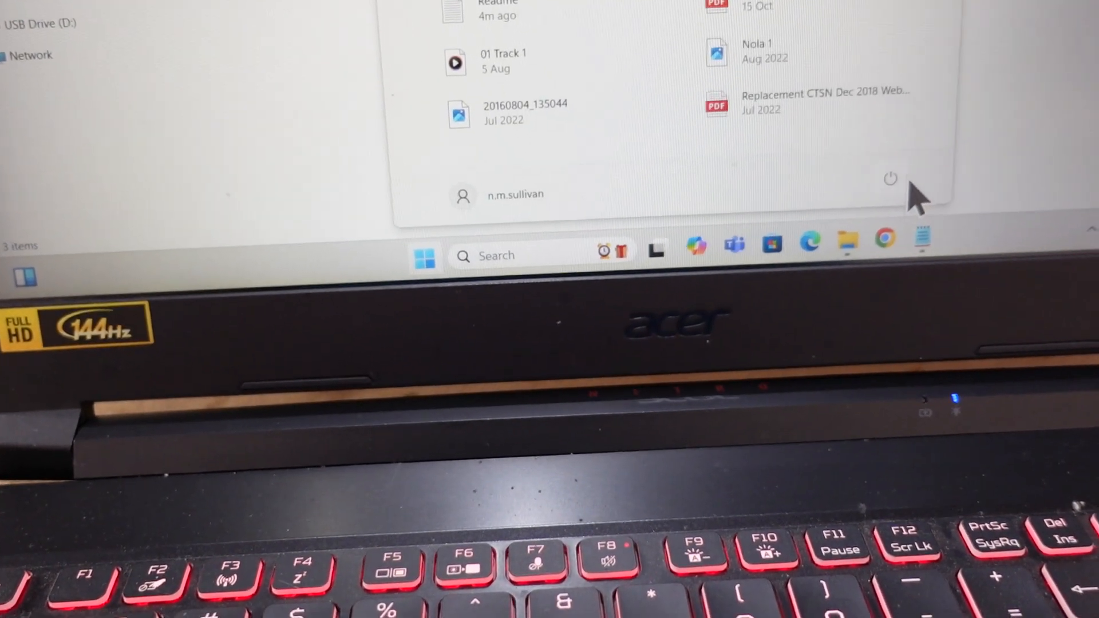
left_click(890, 178)
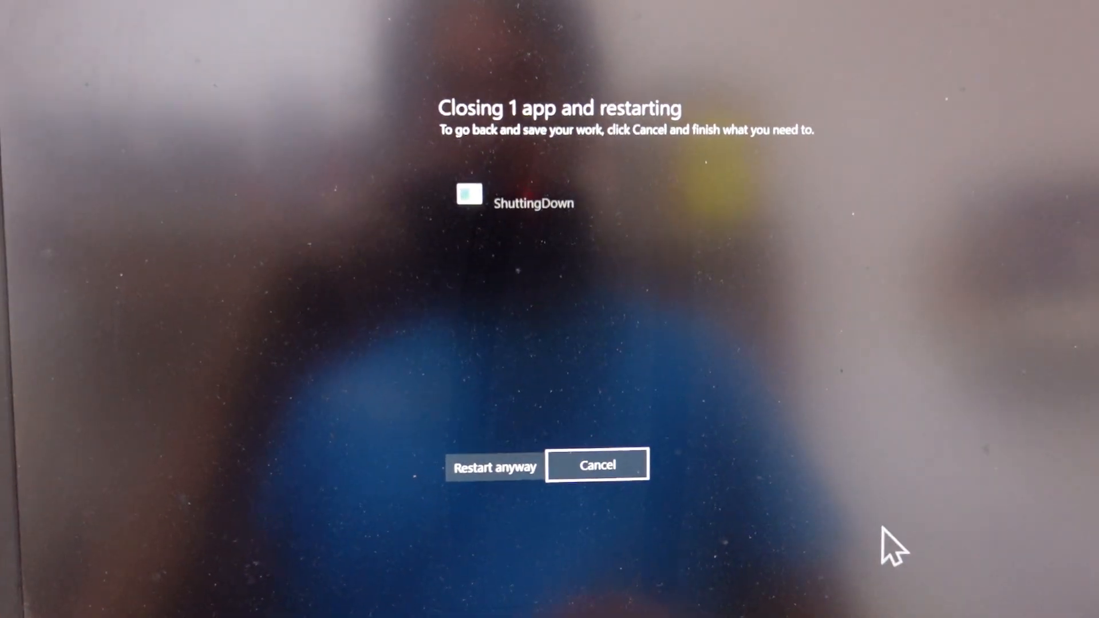